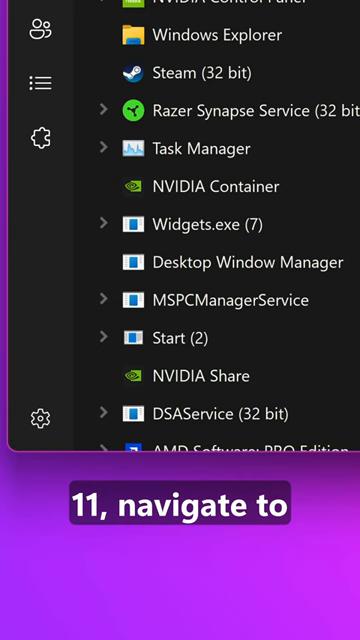
Turn on 'Always on top' under Window management in Task Manager settings
{"action": "left_click", "coordinate": [40, 417]}
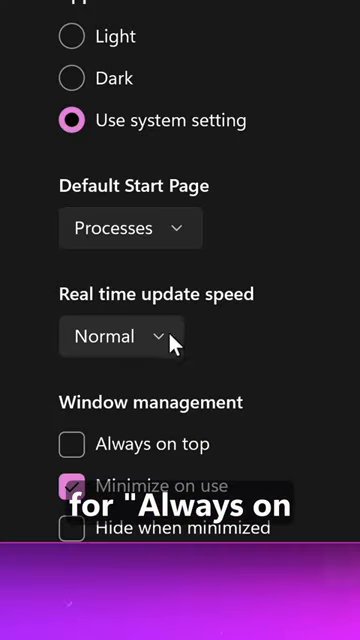
{"action": "scroll", "scroll_direction": "down", "scroll_amount": 3}
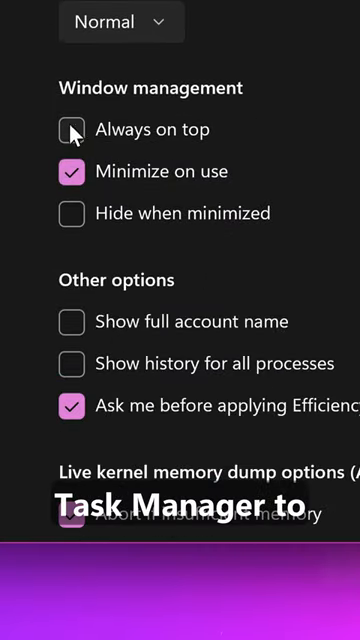
{"action": "left_click", "coordinate": [71, 129]}
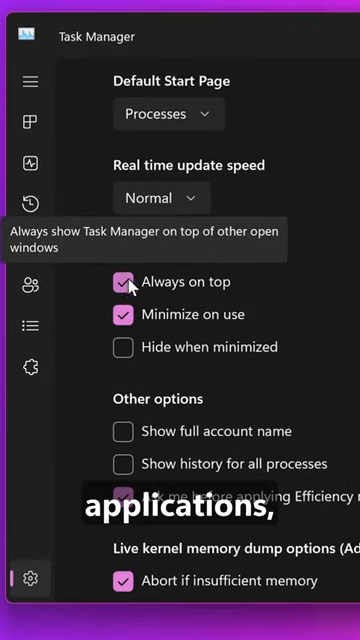